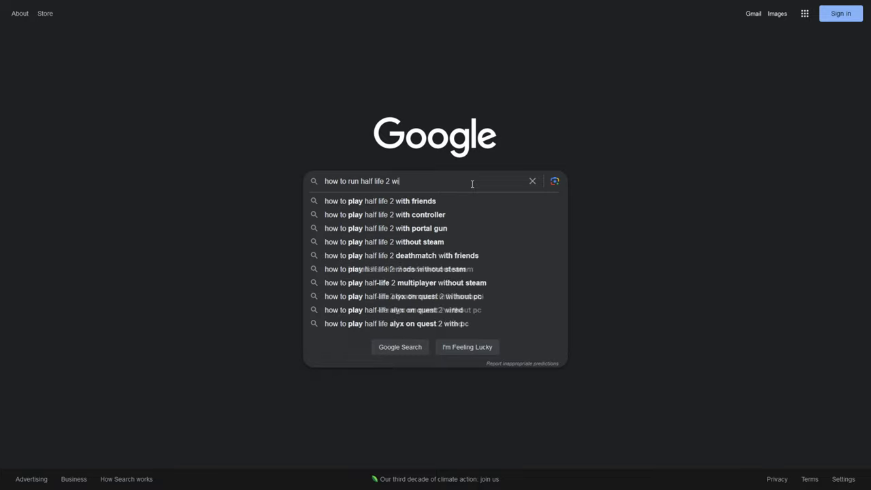
# Submit the Google query on how to run Half-Life 2
pyautogui.press('Enter')
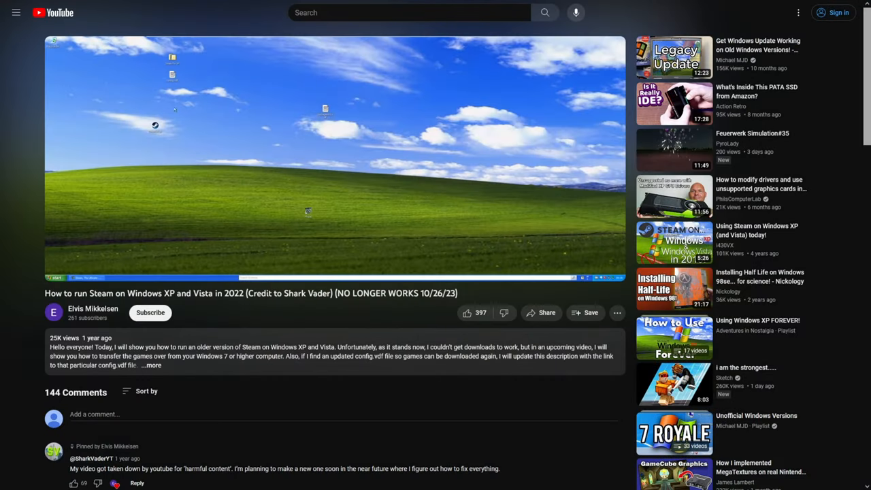
pyautogui.moveTo(156, 125)
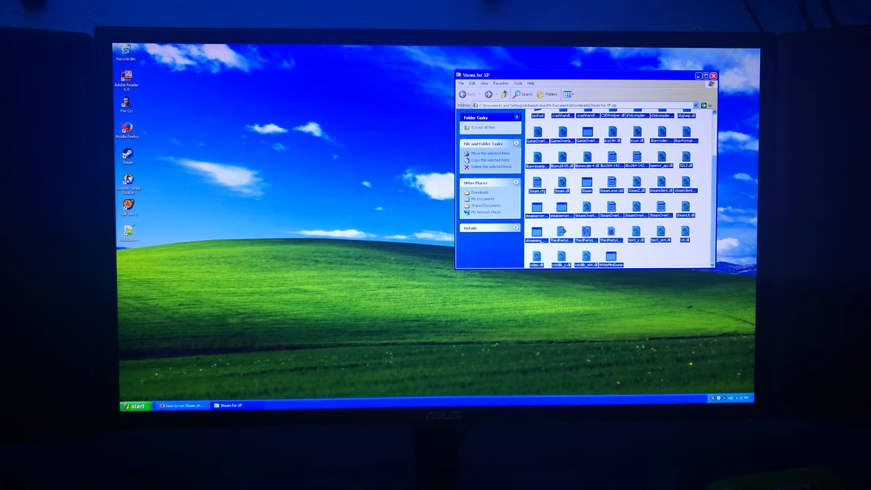
# Open the Steam for XP.zip archive from Downloads to view its files
pyautogui.click(134, 406)
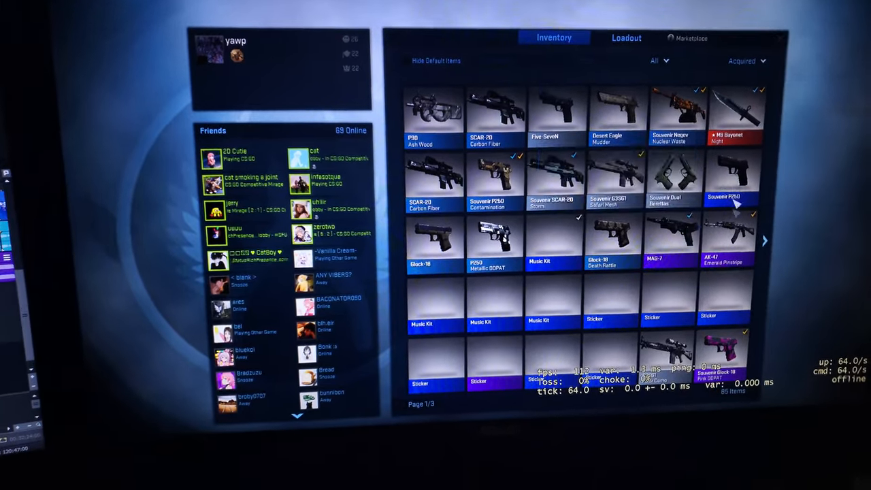
# Inspect the AWP | Safari Mesh from the inventory
pyautogui.click(763, 240)
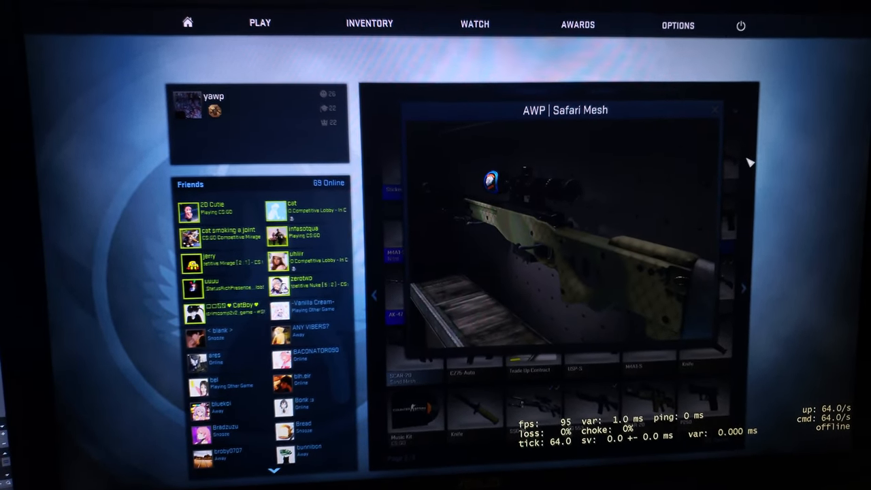
pyautogui.click(260, 22)
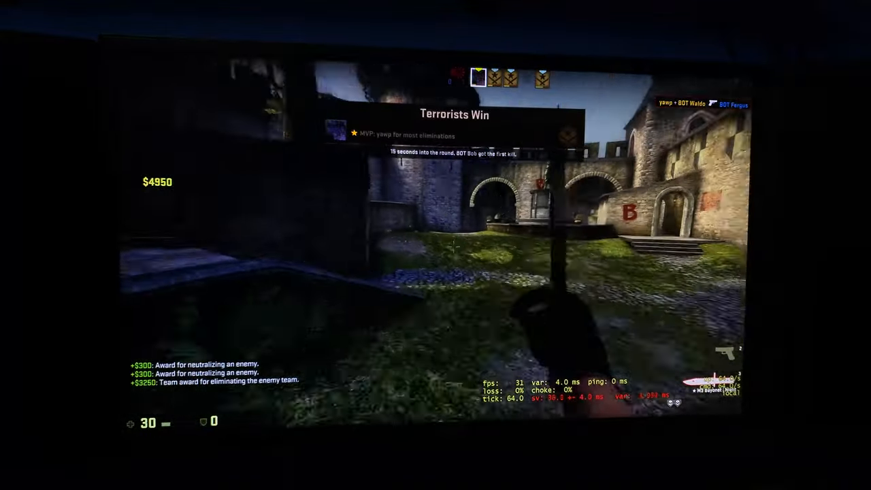
# Quit the game from the Esc menu and confirm with OK
pyautogui.press('Escape')
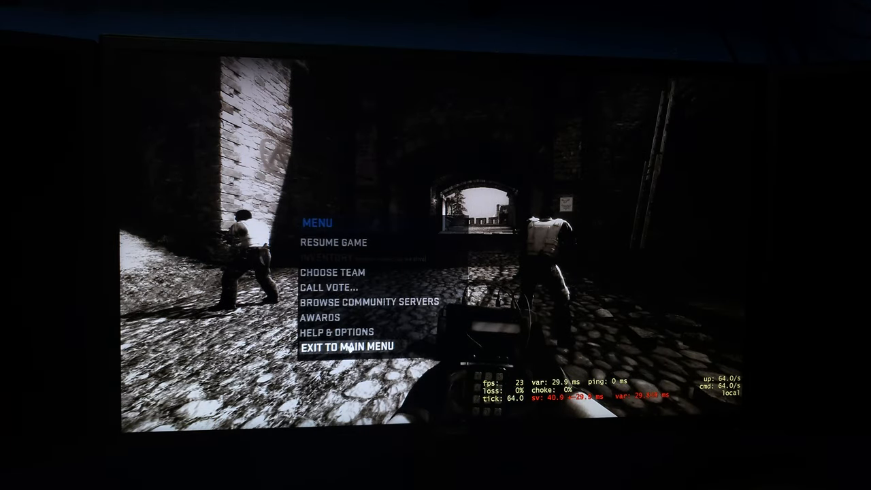
pyautogui.click(346, 347)
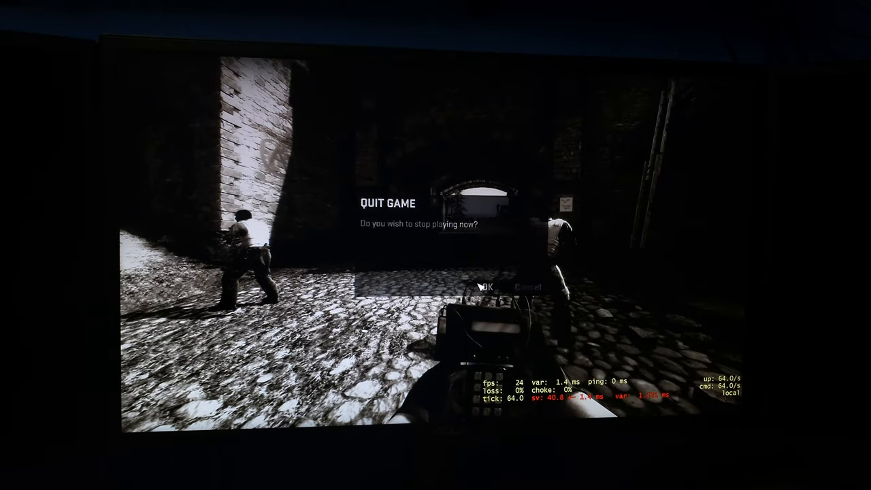
pyautogui.click(528, 286)
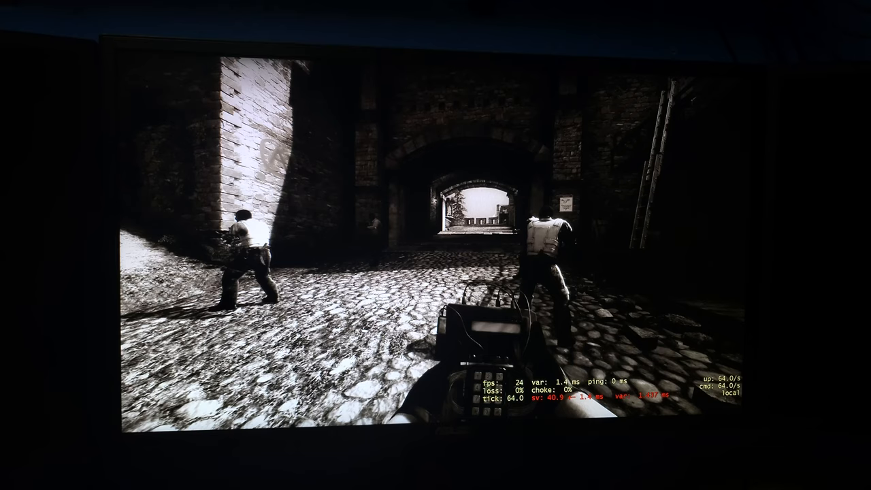